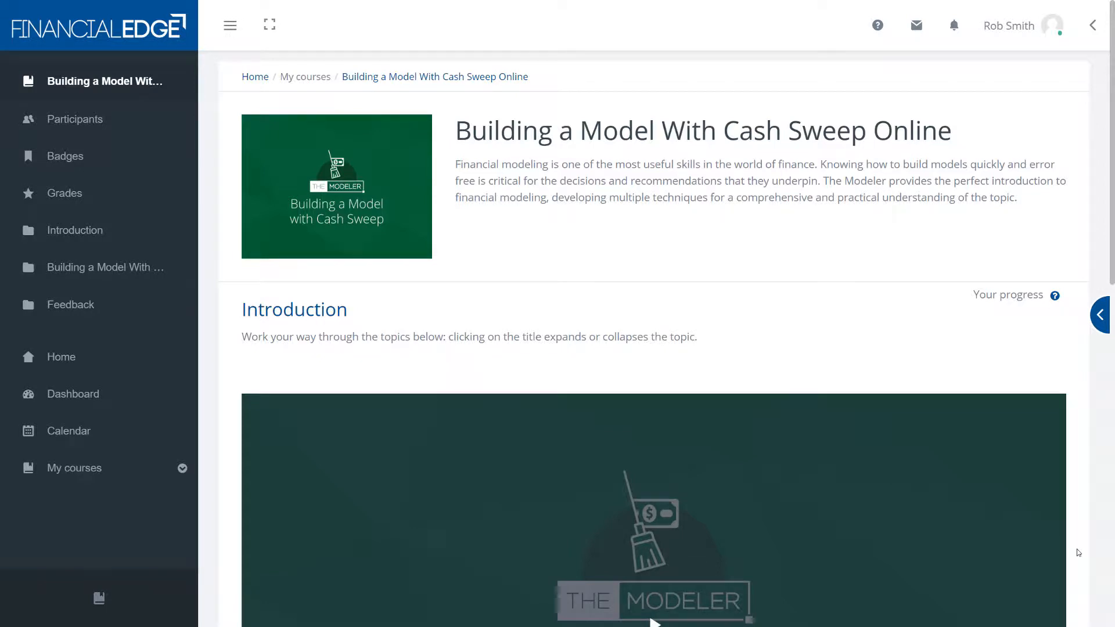
# - Scroll down the Cash Sweep course page to reach the Building a Model With Cash Sweep section
pyautogui.scroll(-3)
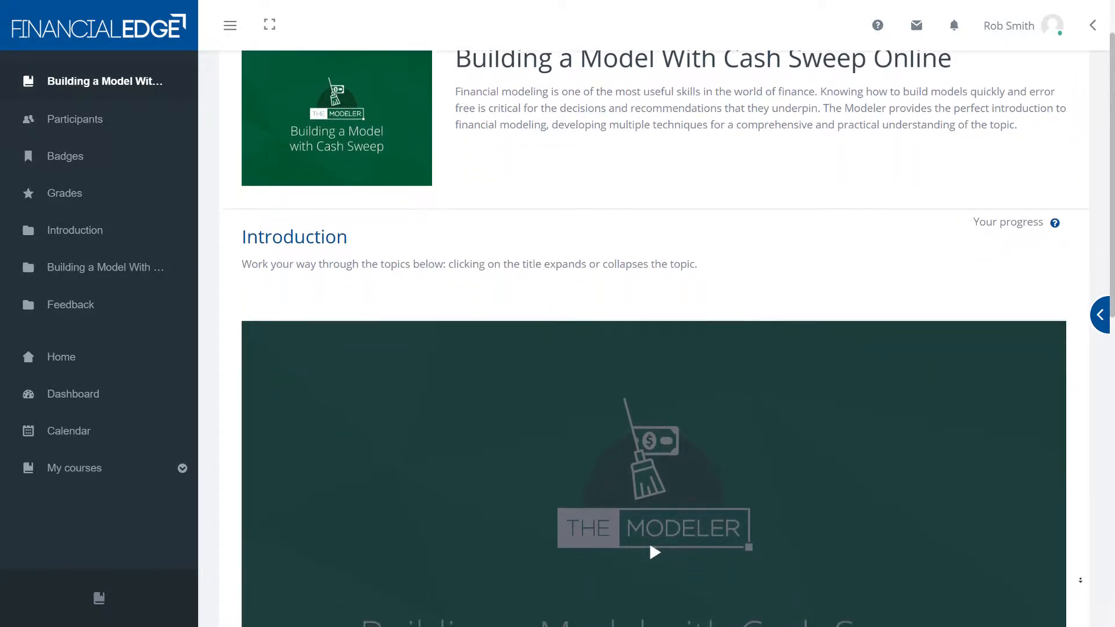
pyautogui.scroll(-3)
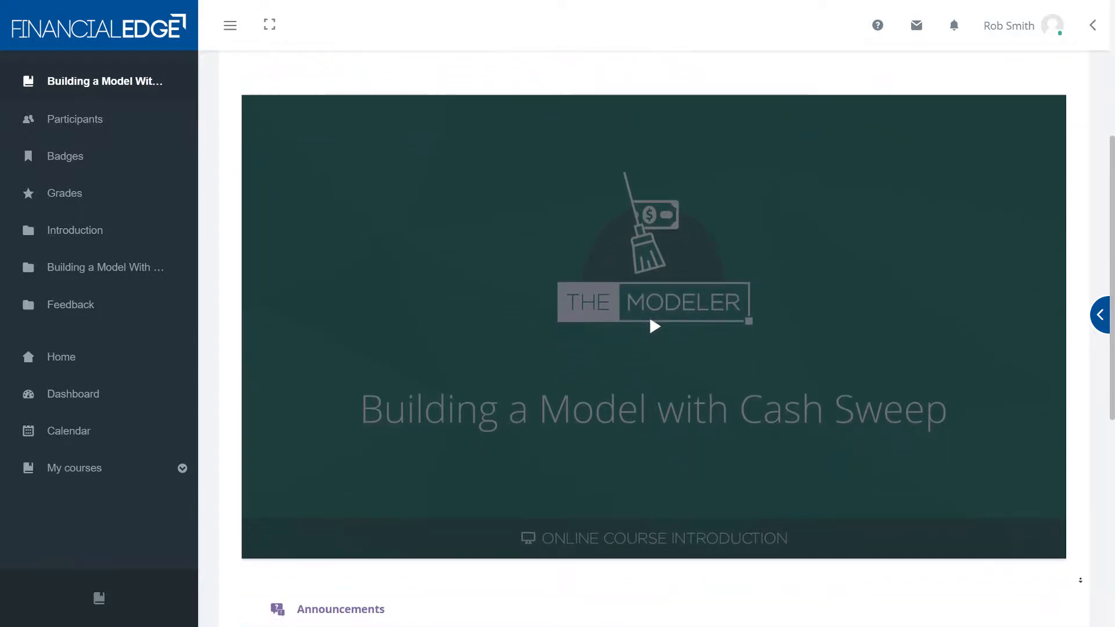
pyautogui.scroll(-3)
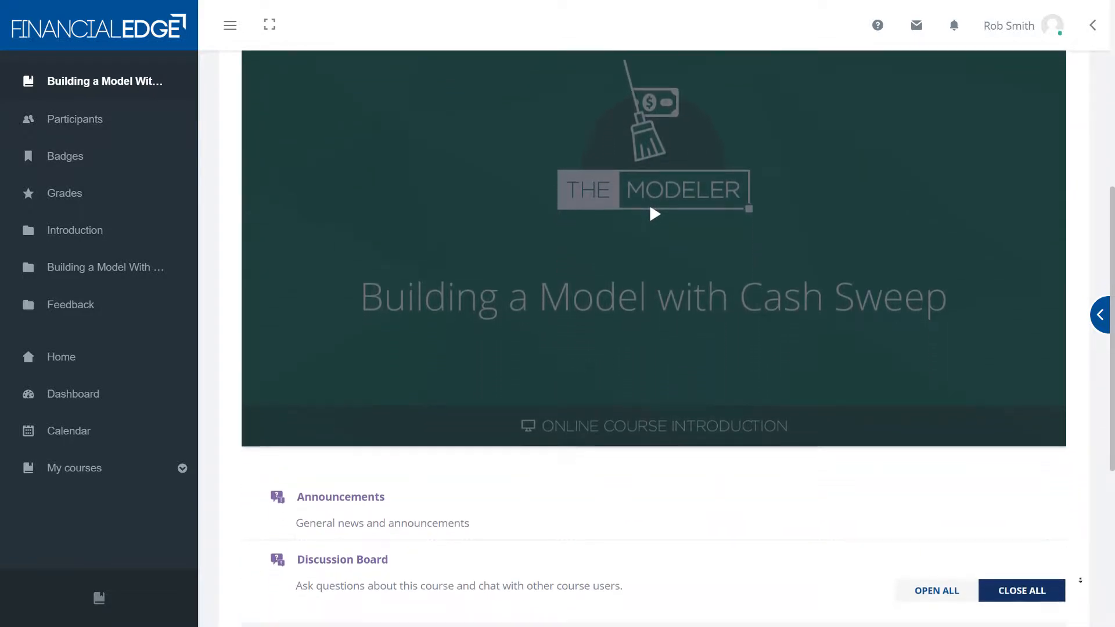
pyautogui.scroll(-3)
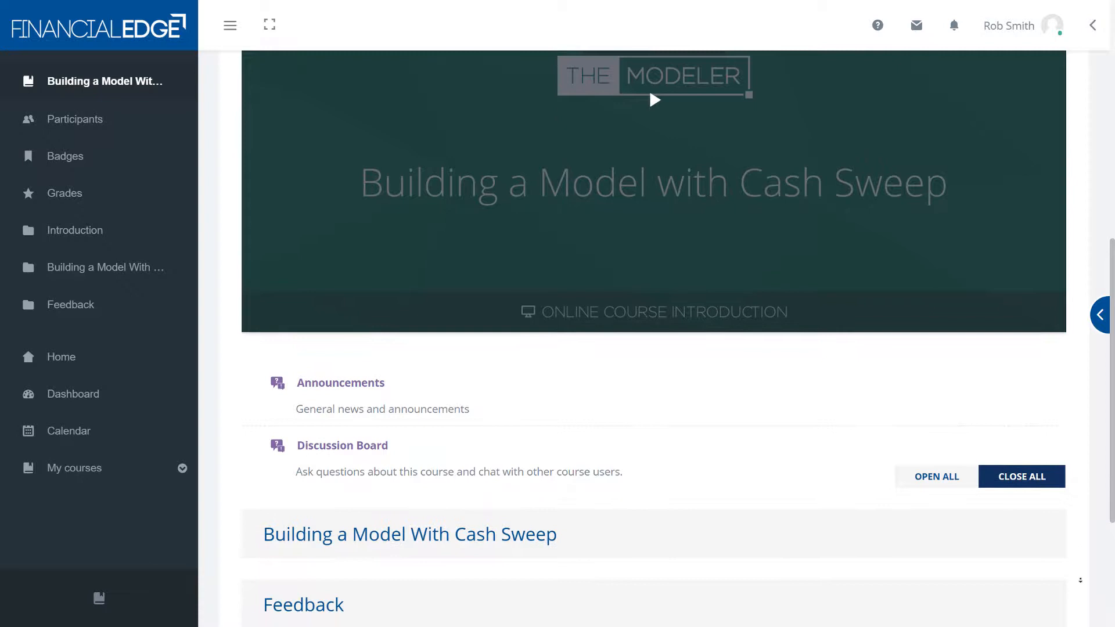
pyautogui.scroll(-3)
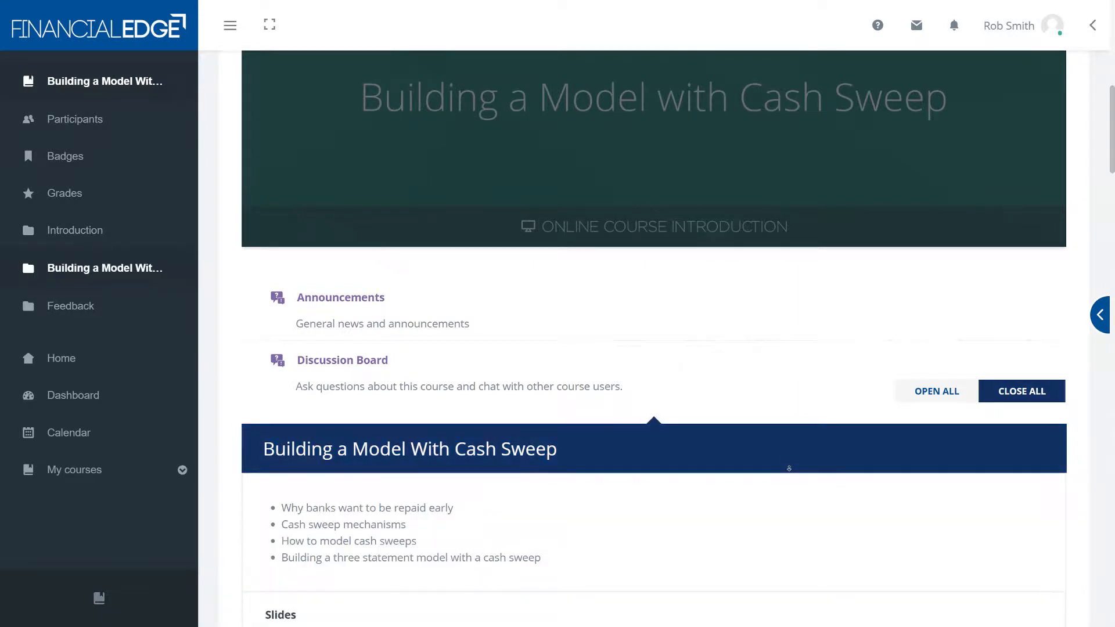
pyautogui.scroll(-3)
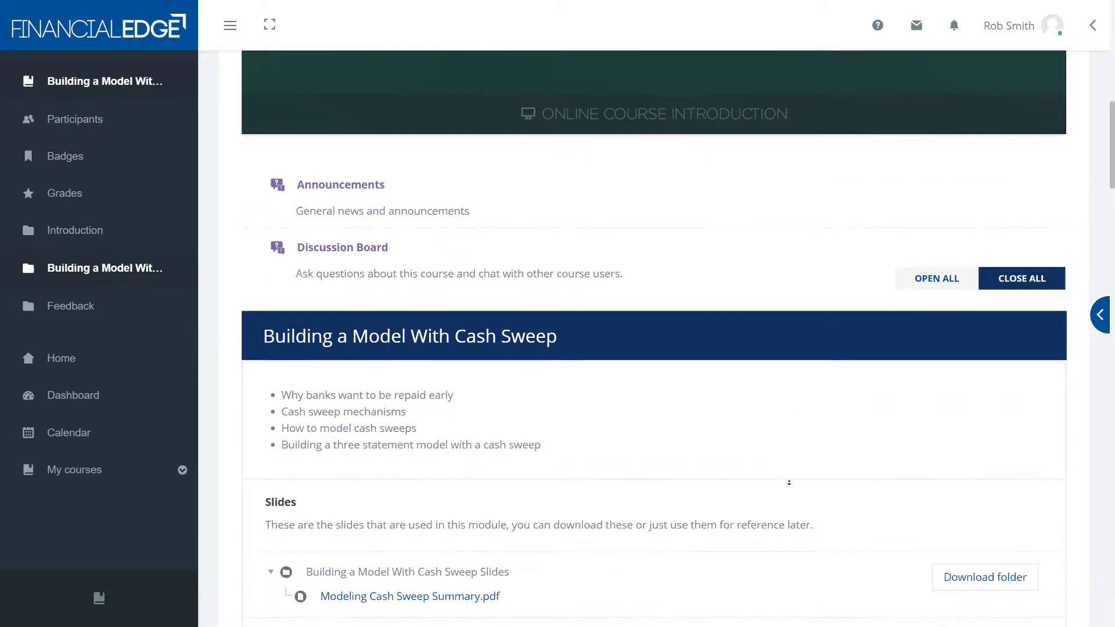
pyautogui.scroll(-3)
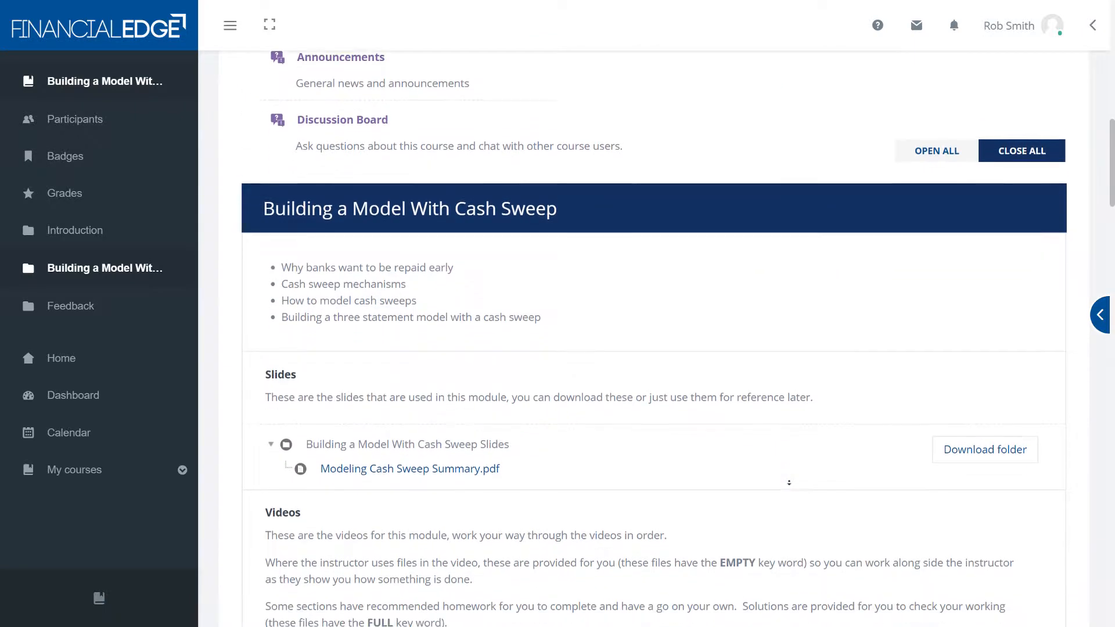
pyautogui.scroll(-3)
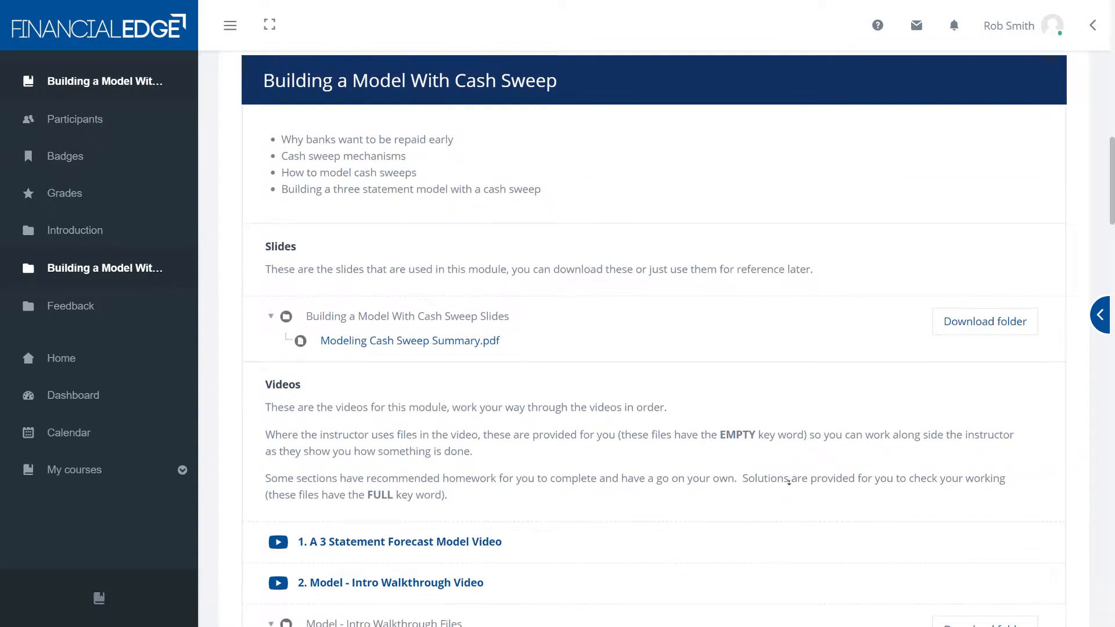
pyautogui.click(410, 341)
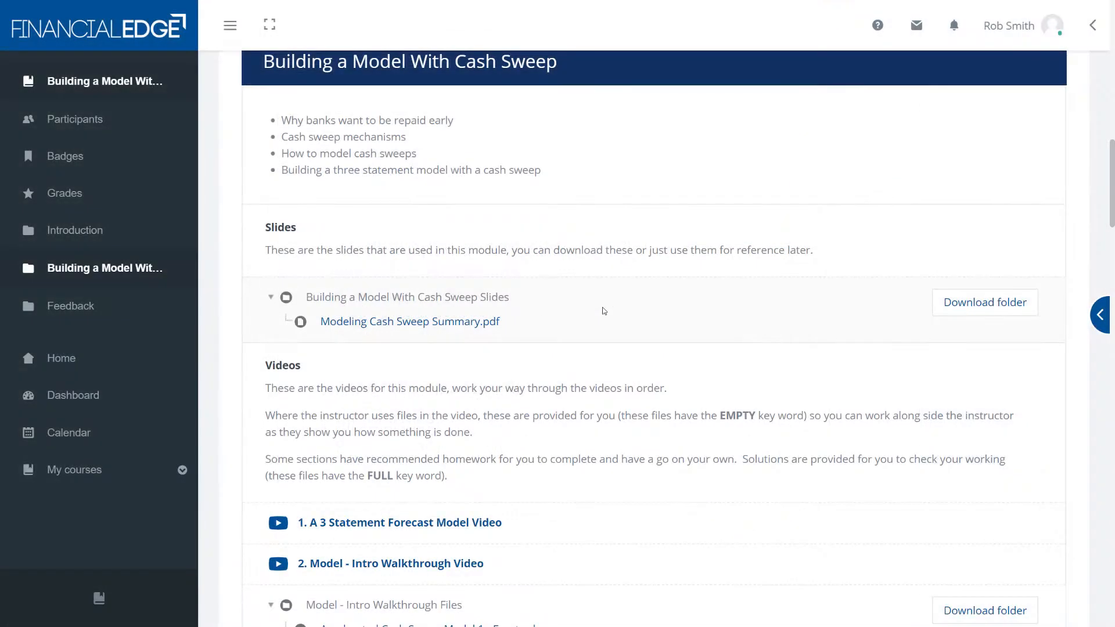
# - Open the 'Accelerated Cash Sweep Model 1 - Entering Historical Data Empty.xlsx' workout file in Excel
pyautogui.scroll(-3)
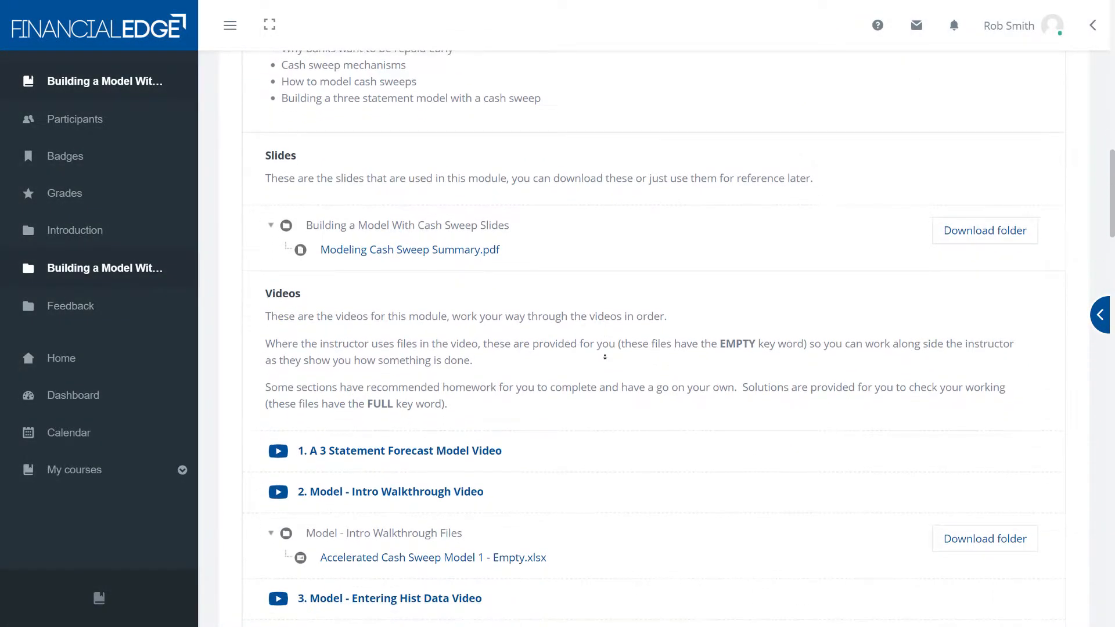
pyautogui.scroll(-3)
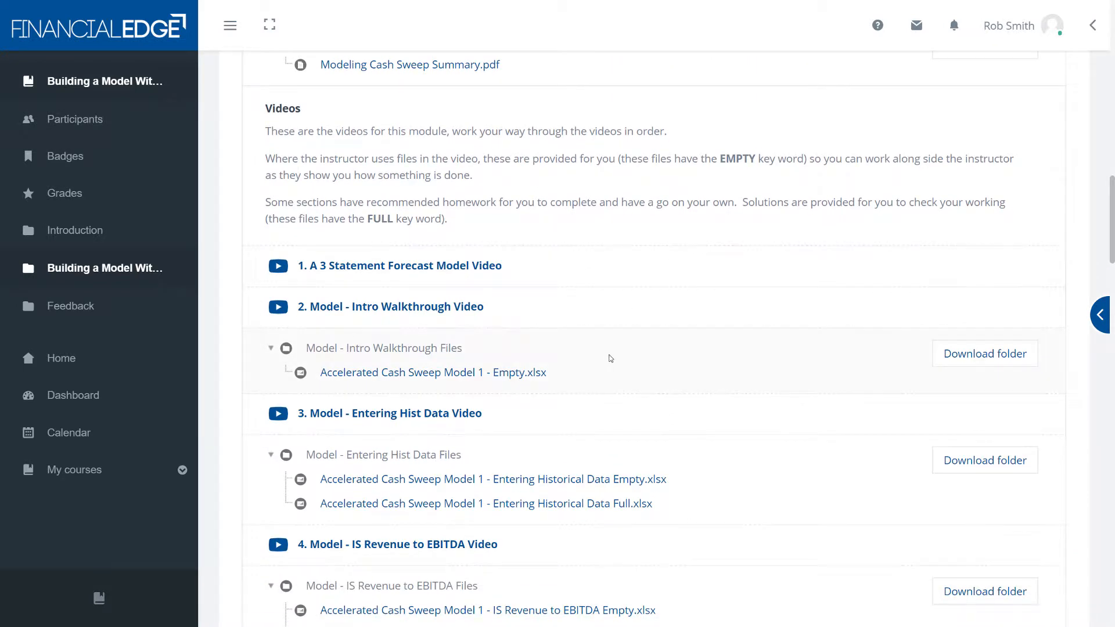
pyautogui.click(400, 266)
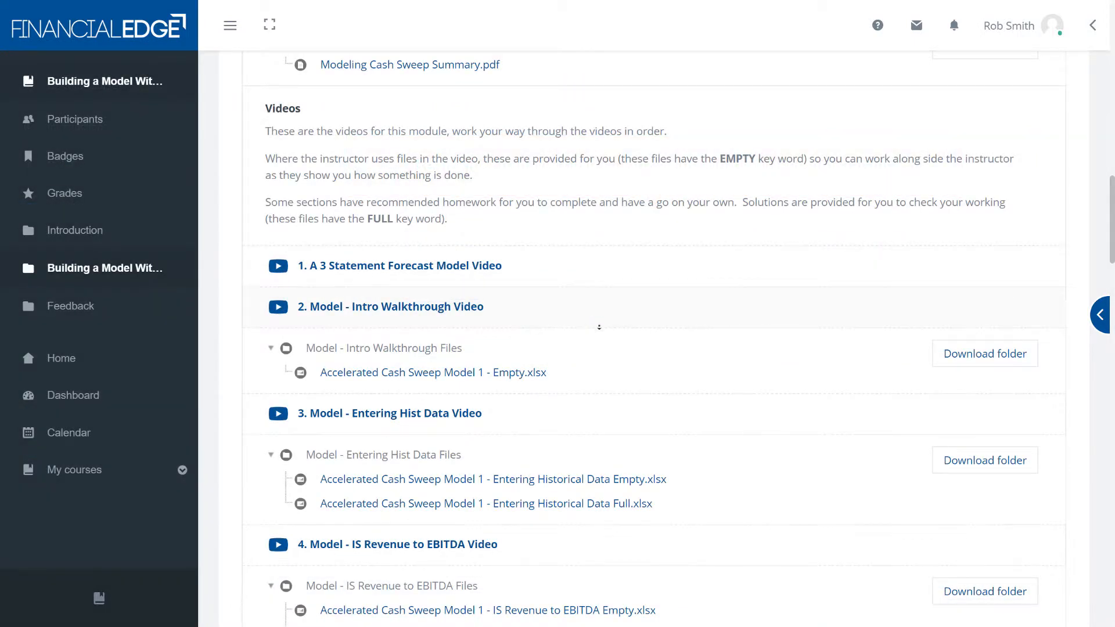
pyautogui.scroll(-3)
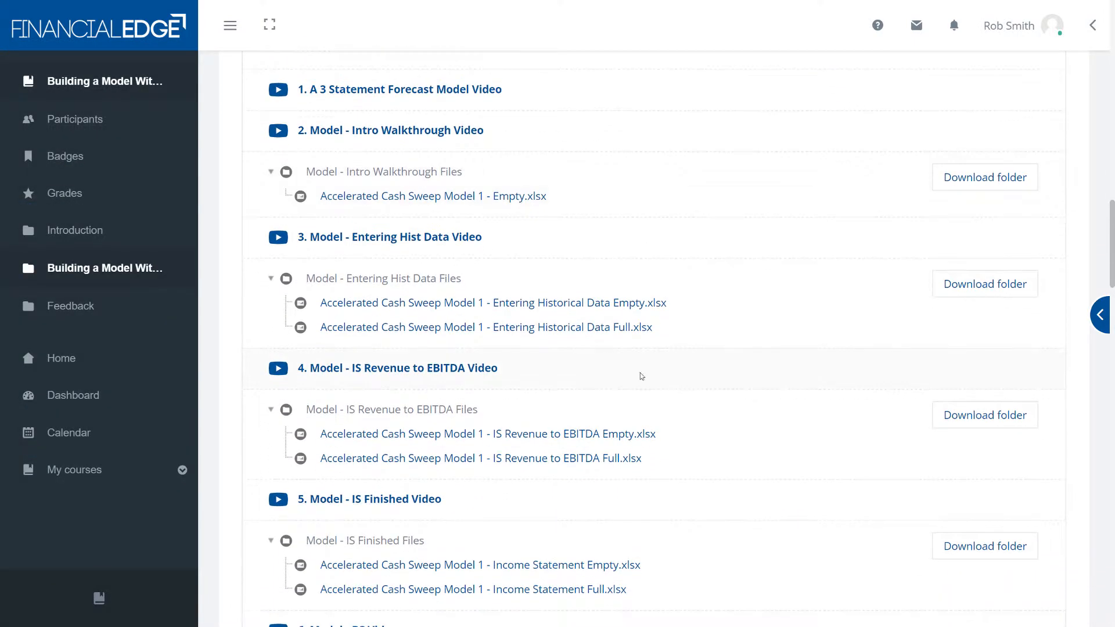
pyautogui.click(494, 302)
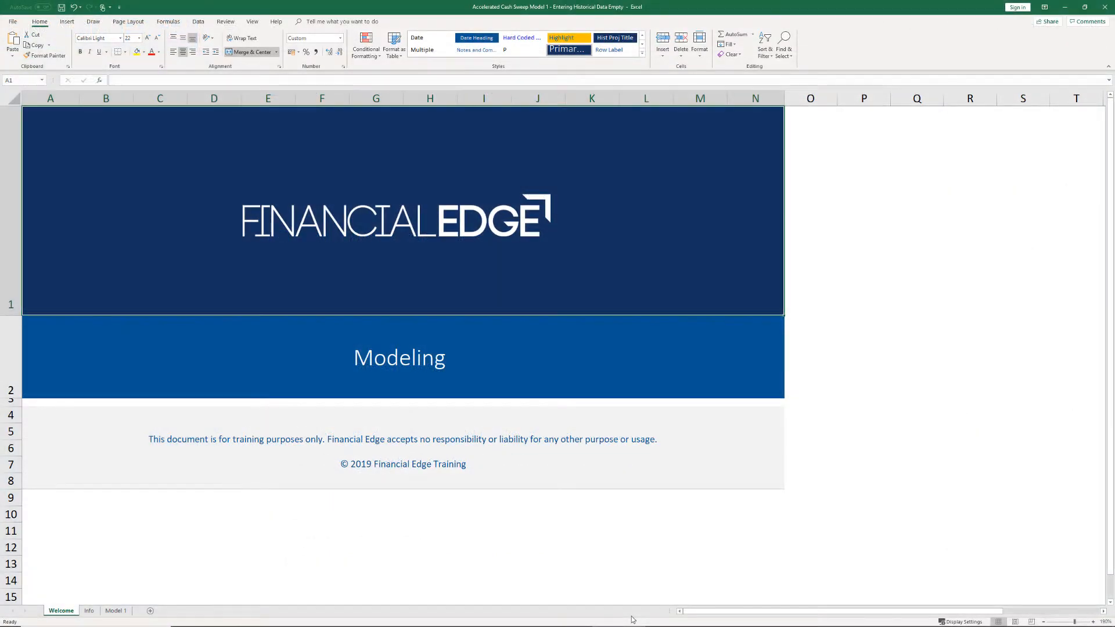
# - Review the workout's Info sheet in Excel and return to the course site
pyautogui.click(89, 611)
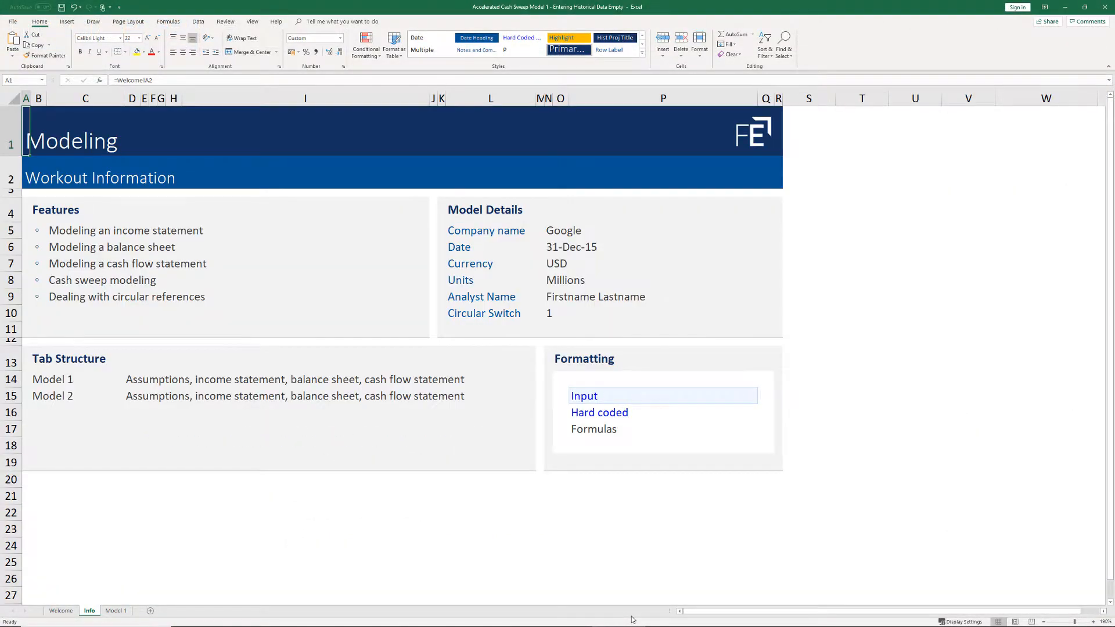
pyautogui.click(115, 611)
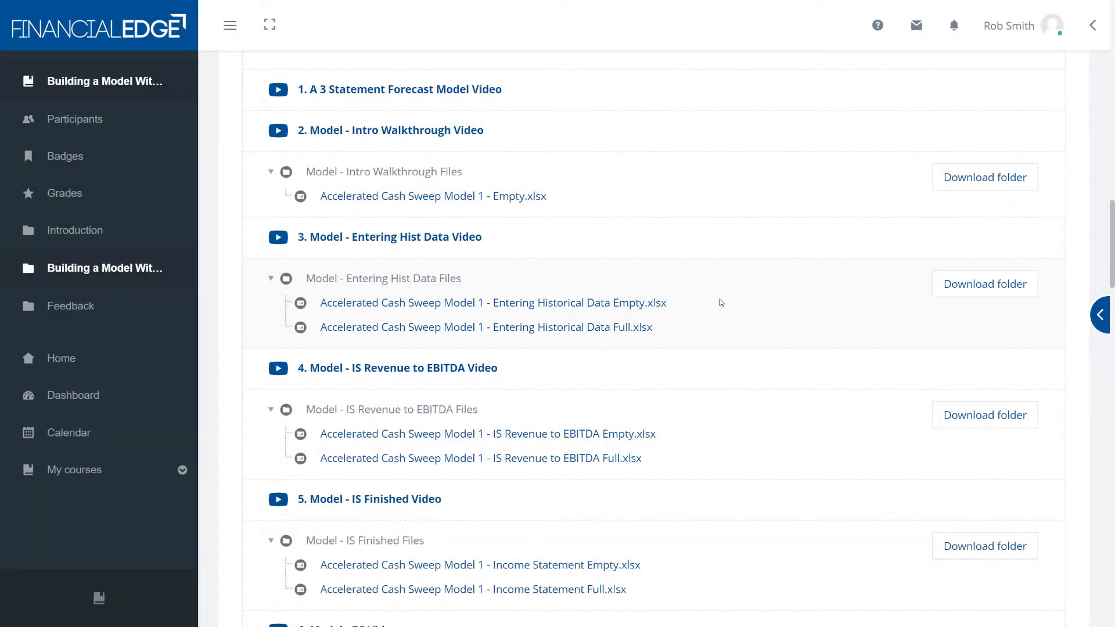
# - Answer Tryout question 1 with 'iterations off, circular switch off'
pyautogui.scroll(-3)
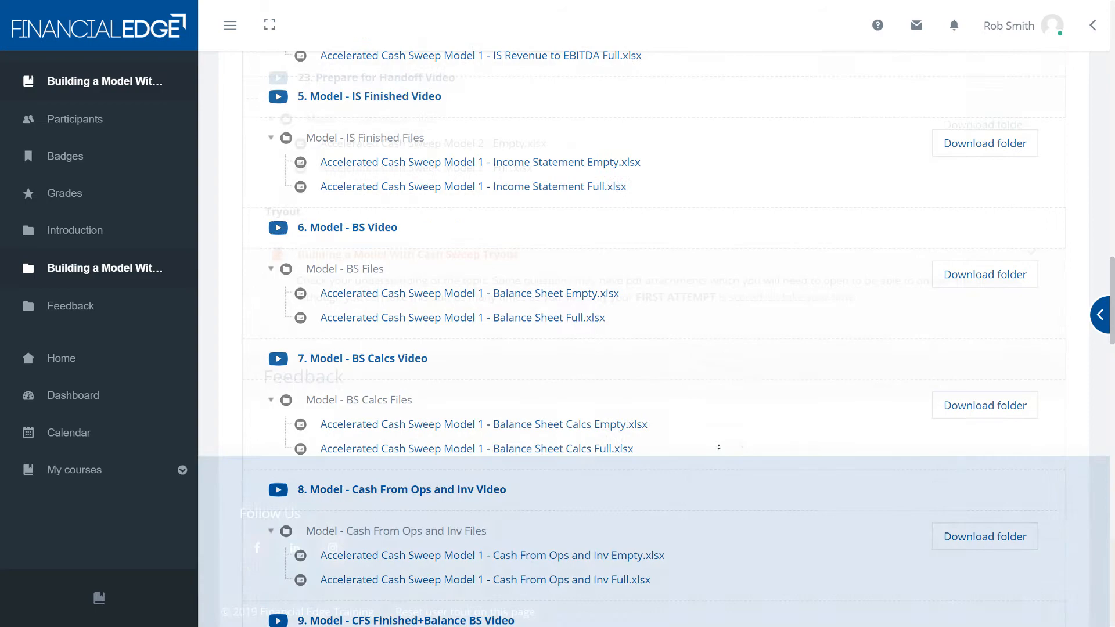
pyautogui.scroll(-3)
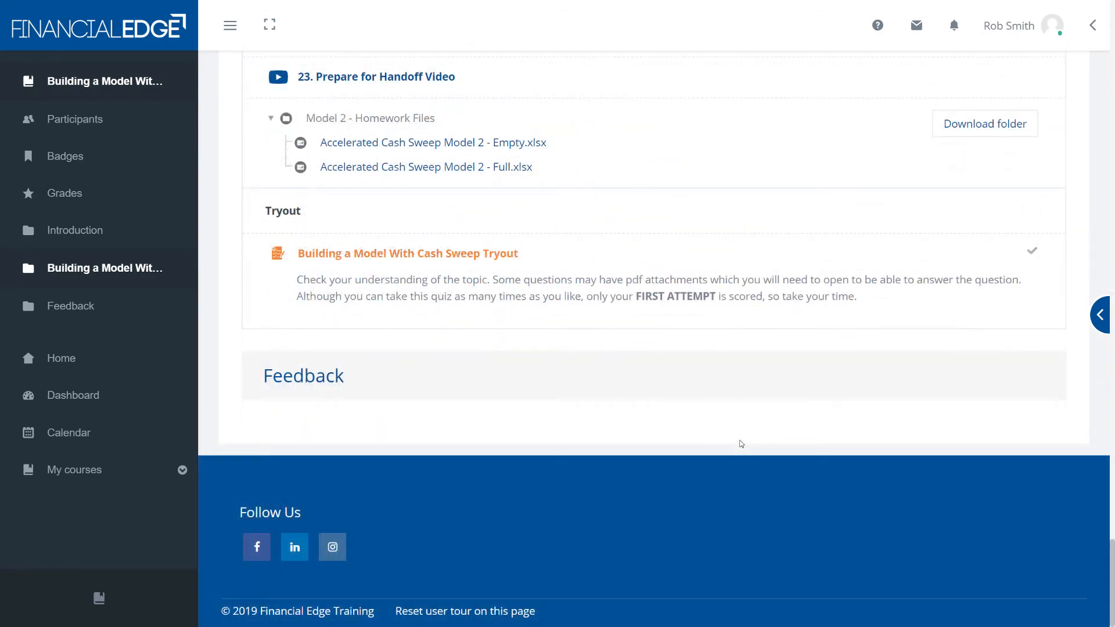
pyautogui.click(408, 253)
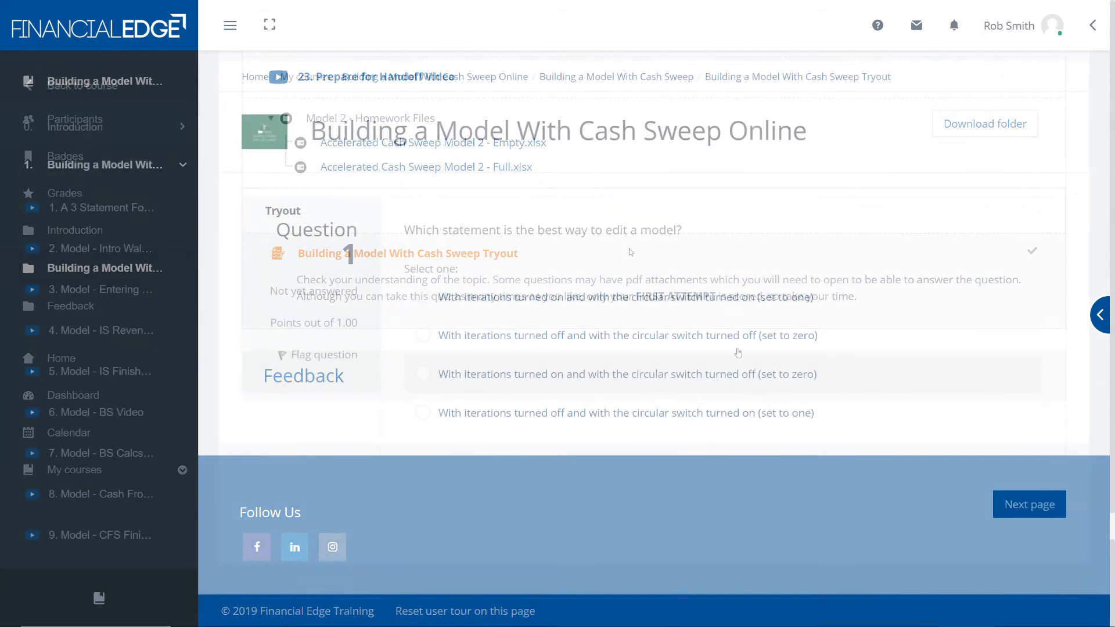
pyautogui.click(422, 335)
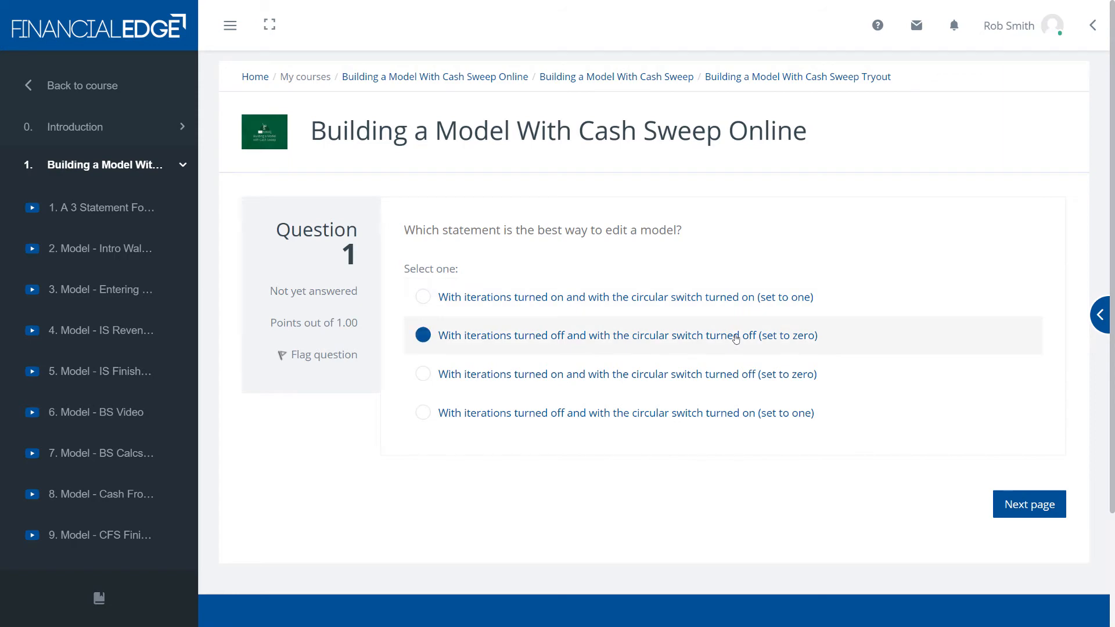